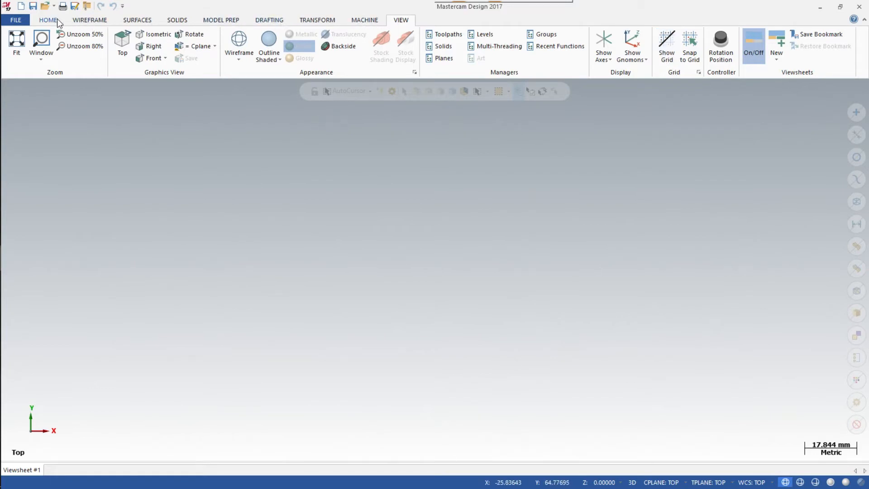
# Open the File backstage Info page for the new metric part
pyautogui.click(47, 20)
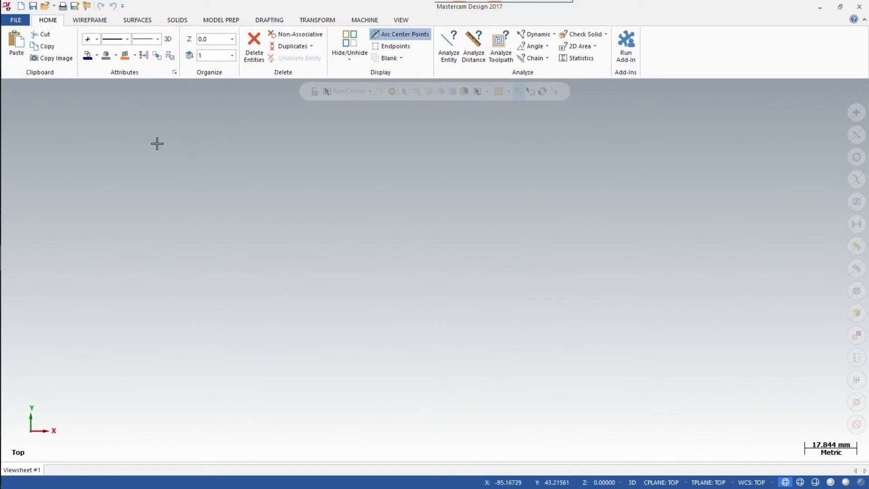
pyautogui.moveTo(412, 302)
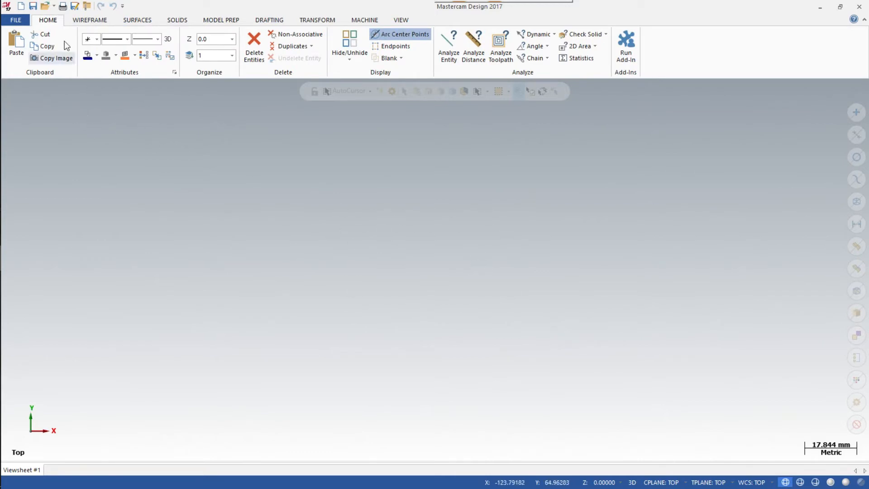
pyautogui.click(15, 20)
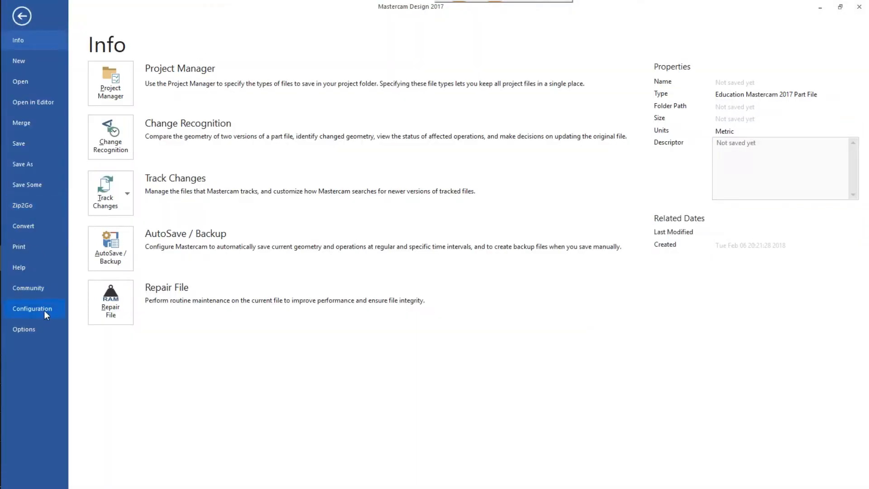
pyautogui.moveTo(55, 312)
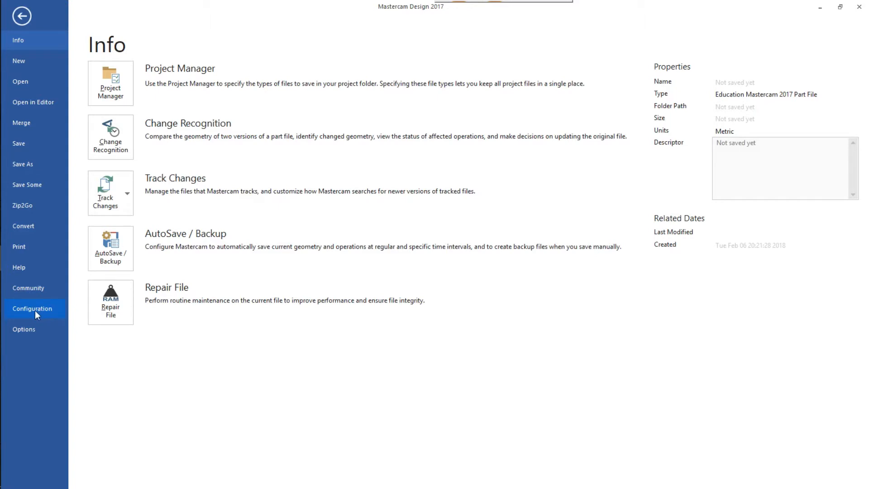
# Adjust grid spacing and size in System Configuration and save to the configuration file
pyautogui.click(33, 308)
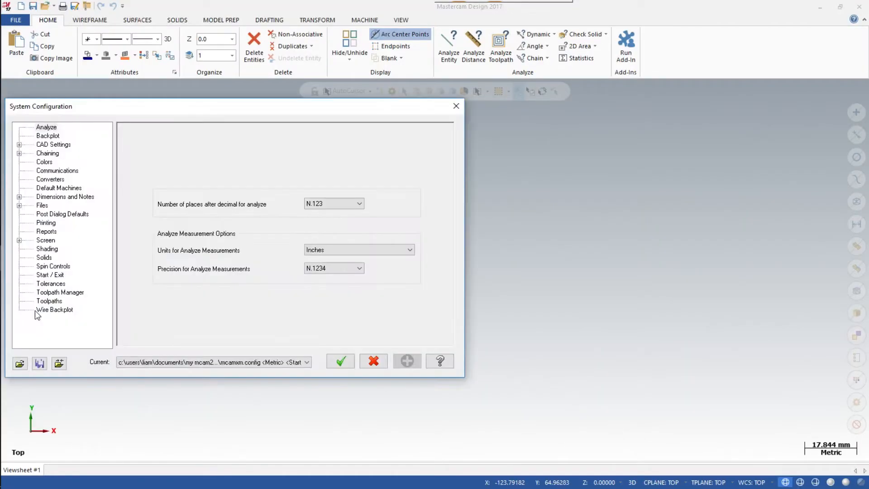
pyautogui.moveTo(132, 202)
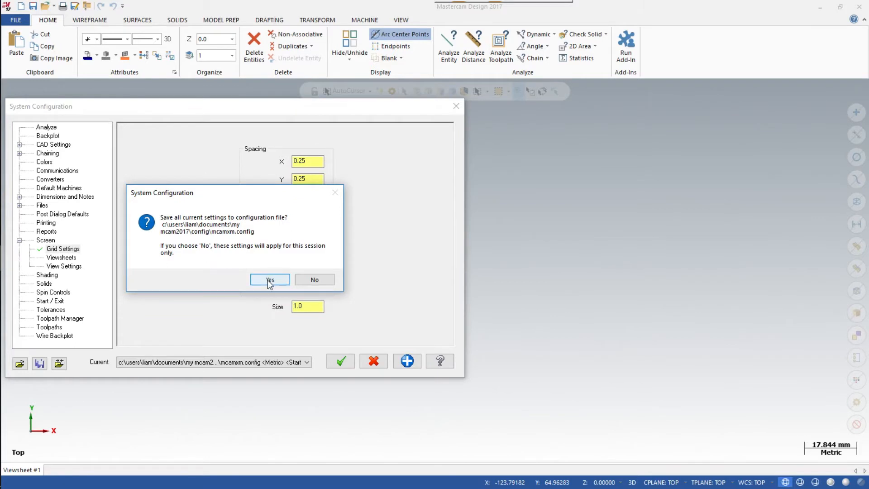
pyautogui.click(269, 278)
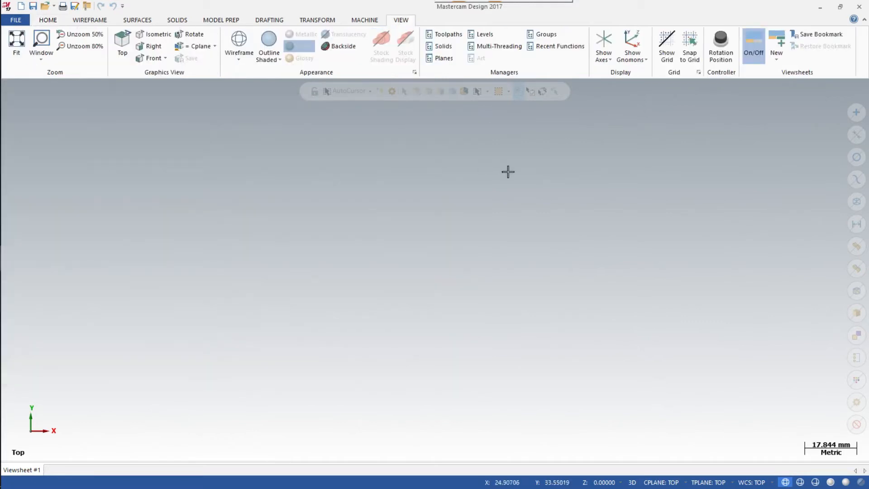
pyautogui.moveTo(628, 126)
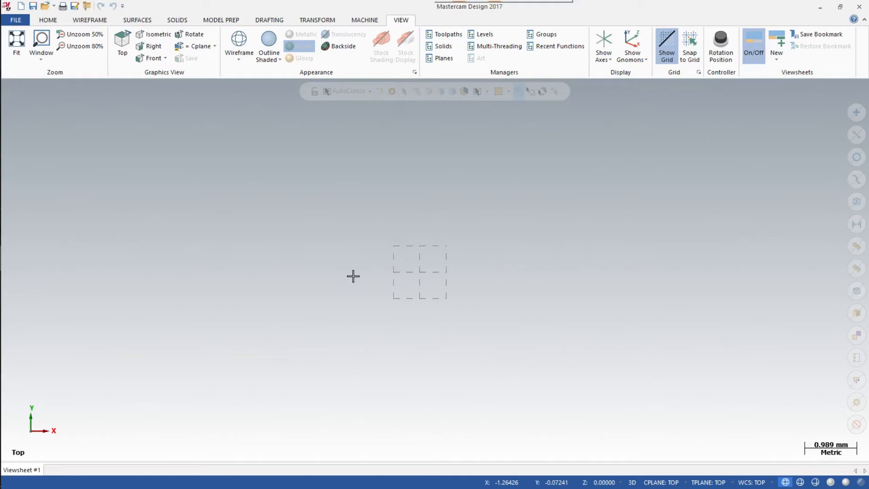
# Open Manage List from the Machine tab's Lathe dropdown
pyautogui.click(364, 20)
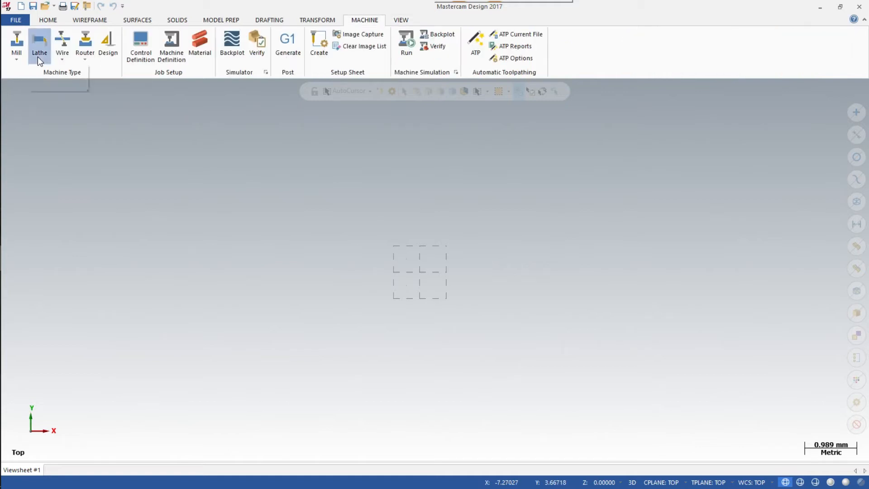
pyautogui.click(39, 46)
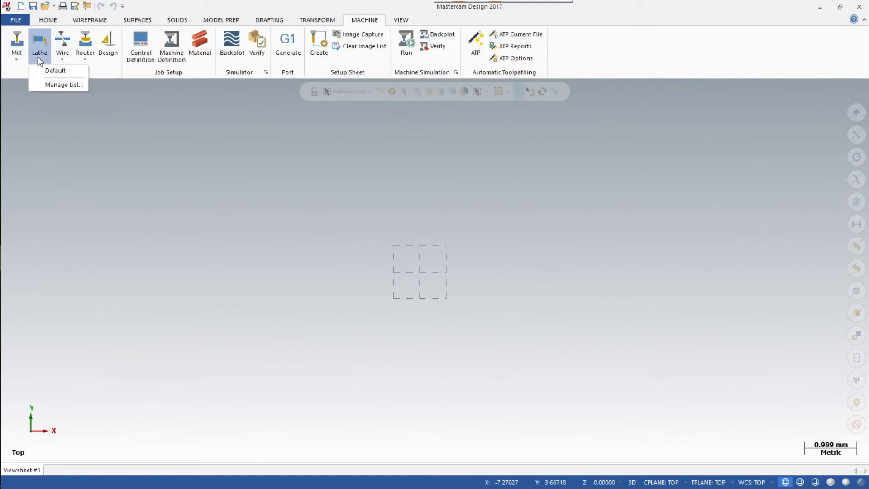
pyautogui.moveTo(64, 84)
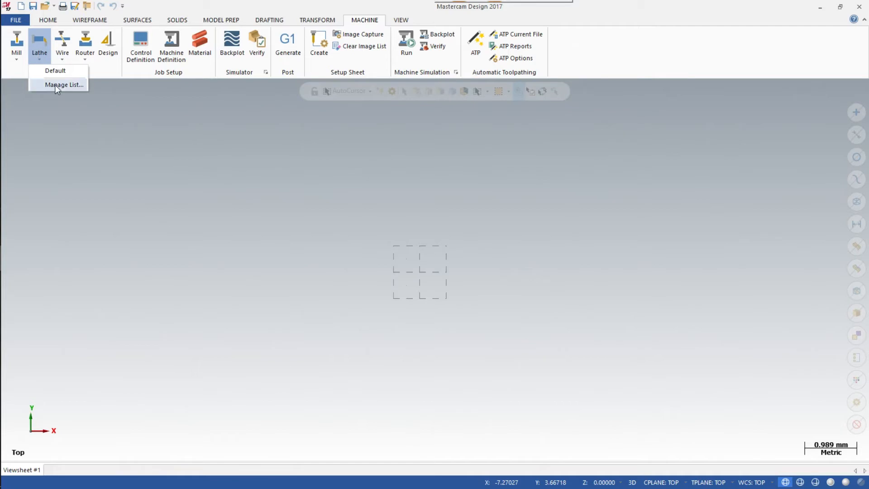
pyautogui.click(63, 84)
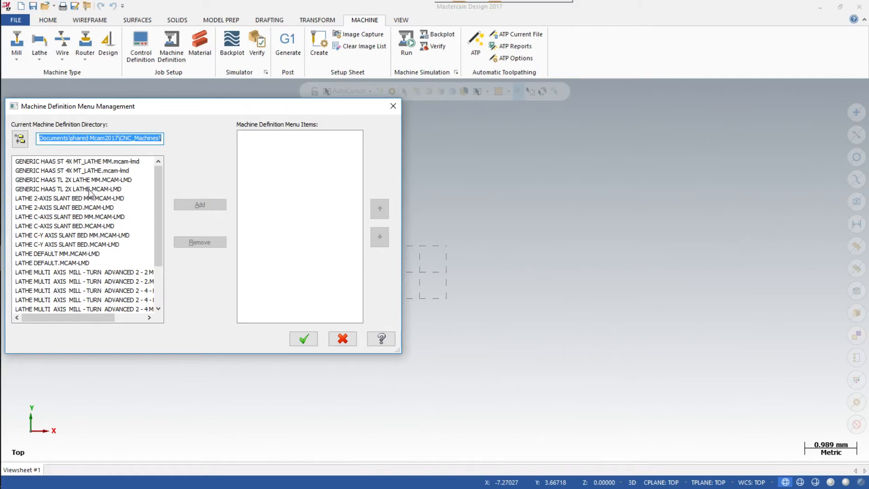
pyautogui.moveTo(111, 190)
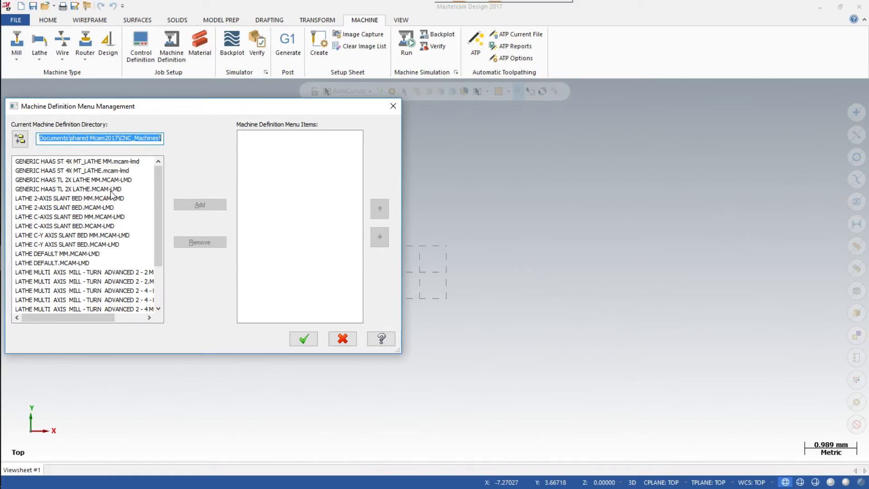
# Add GENERIC HAAS TL 2X LATHE.MCAM-LMD to the lathe machine list and confirm
pyautogui.click(68, 189)
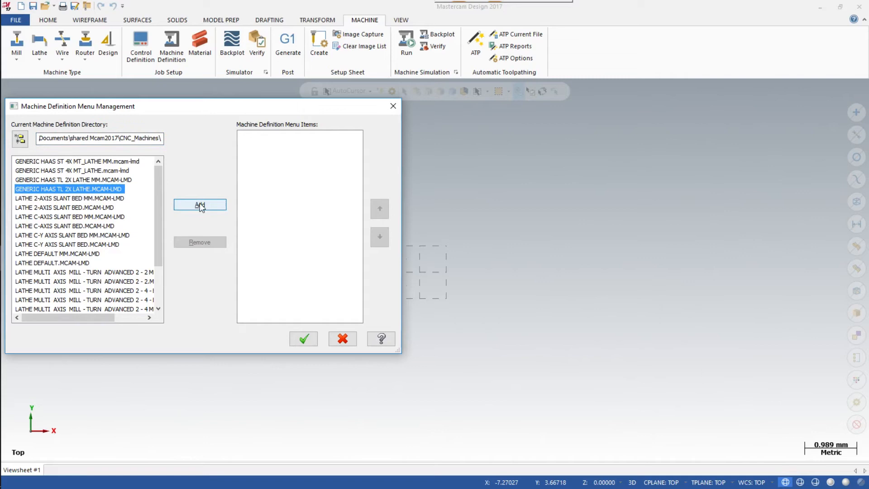
pyautogui.click(199, 205)
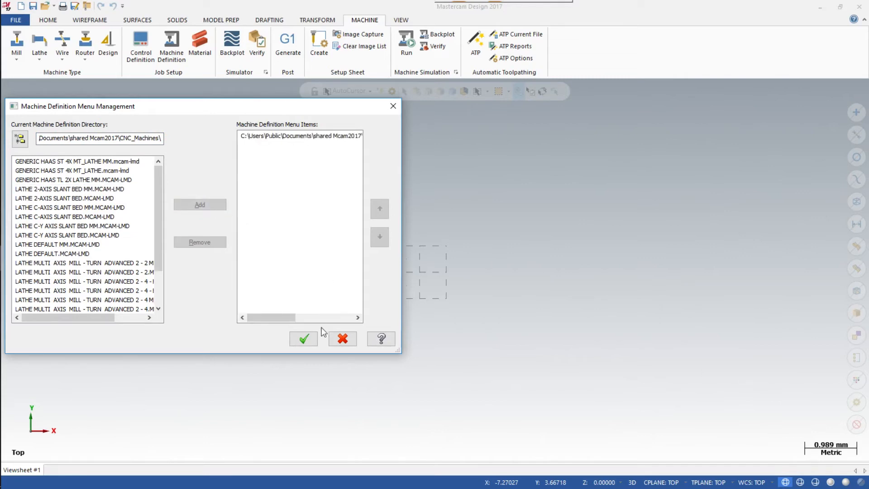
pyautogui.click(303, 339)
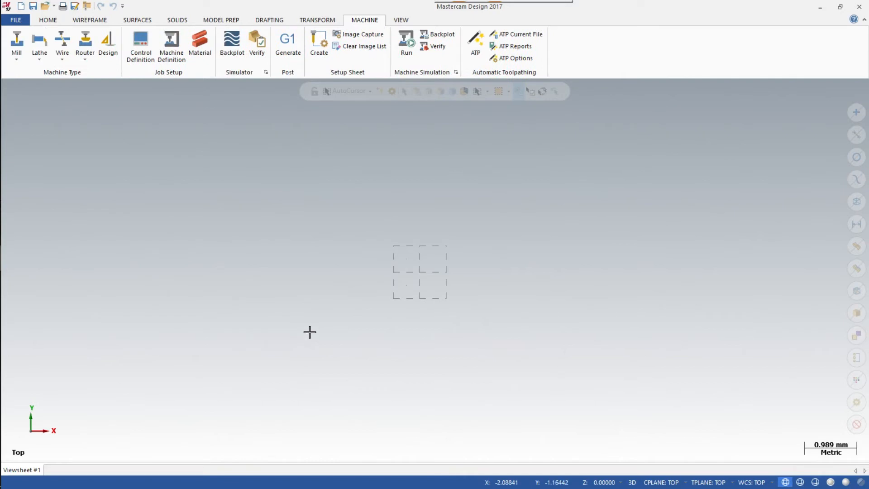
pyautogui.moveTo(334, 153)
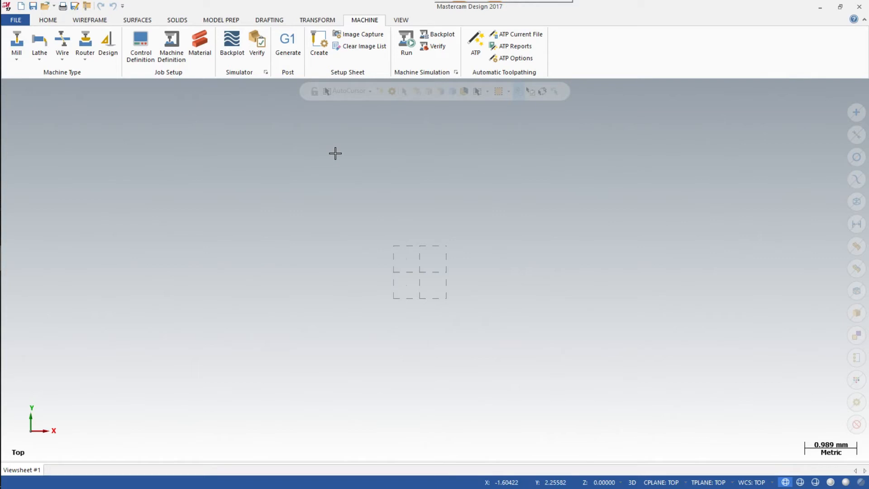
# Show the Toolpaths manager panel from the View tab
pyautogui.click(400, 20)
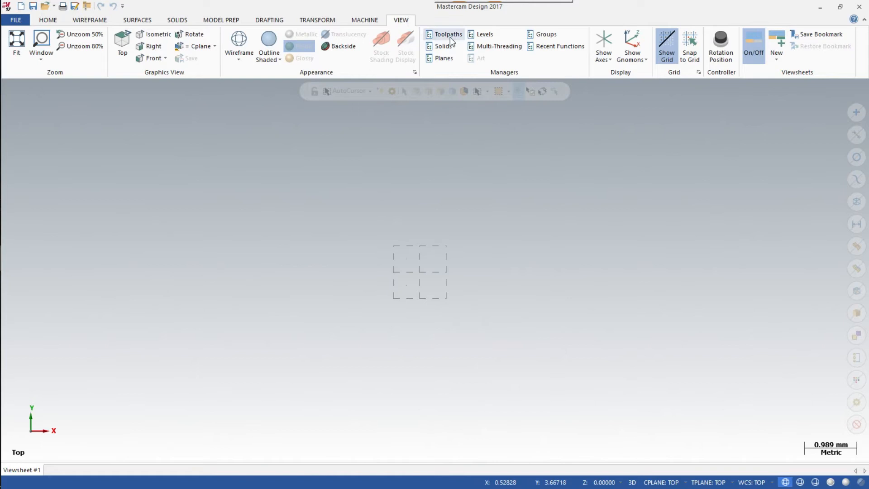
pyautogui.click(448, 34)
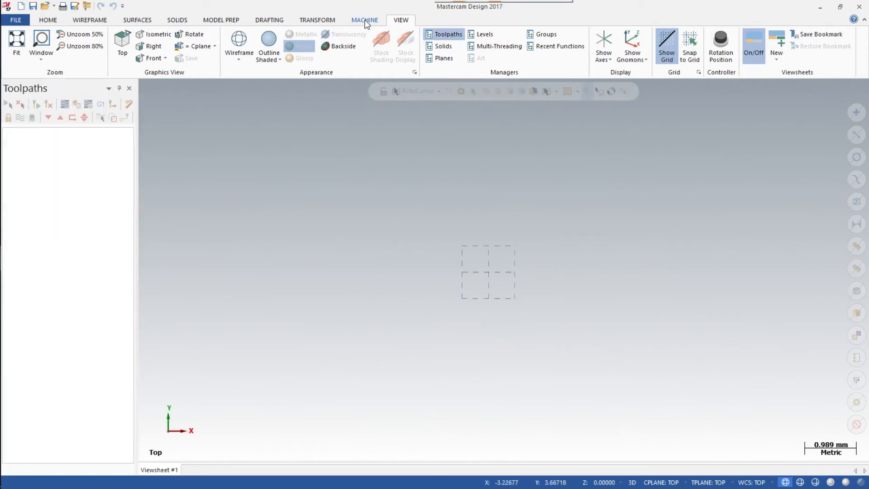
# Create a machine group using the GENERIC HAAS TL 2X LATHE from the Lathe dropdown
pyautogui.click(364, 20)
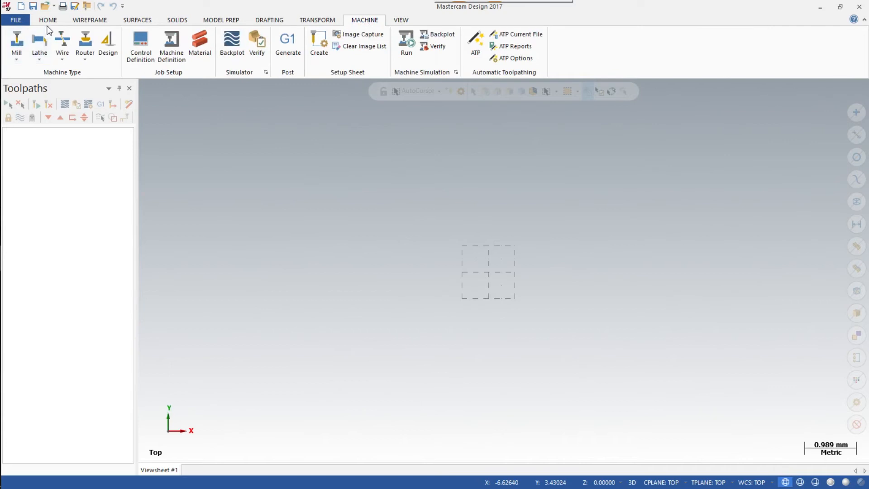
pyautogui.click(39, 44)
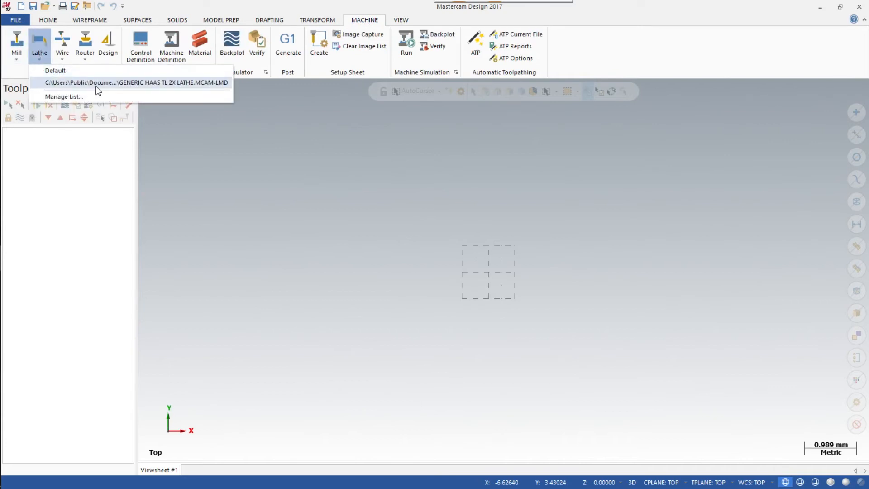
pyautogui.moveTo(148, 86)
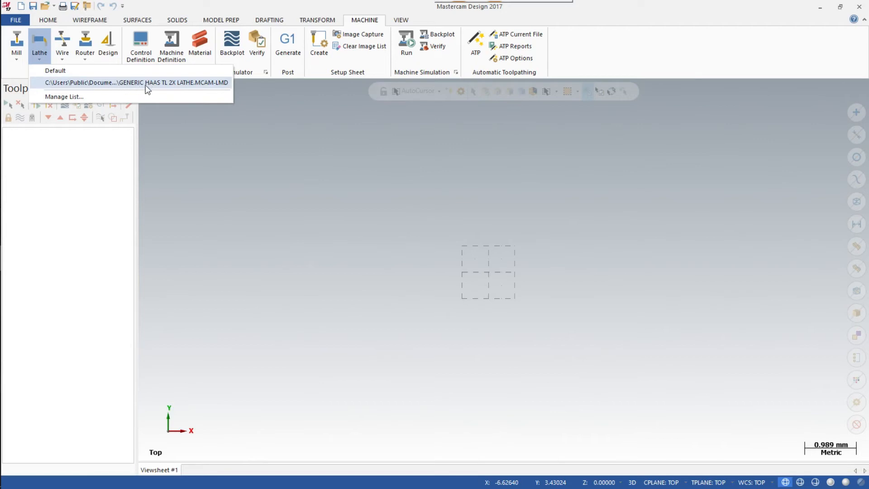
pyautogui.moveTo(164, 88)
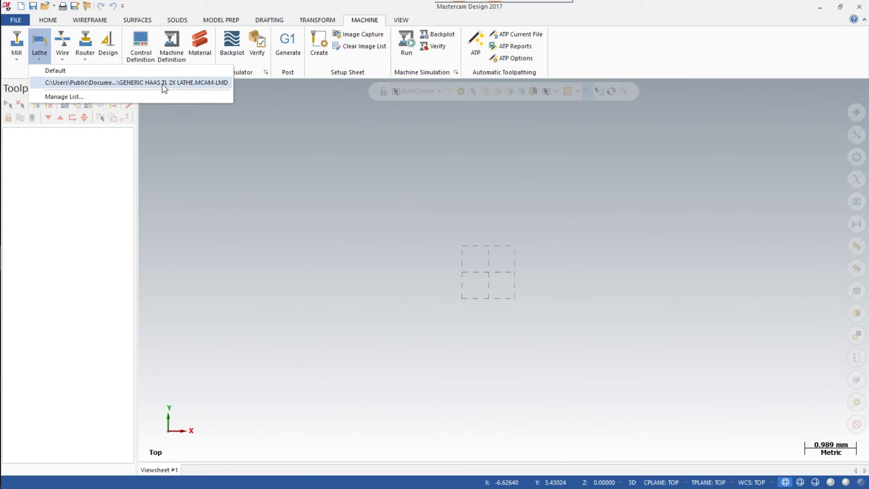
pyautogui.click(136, 82)
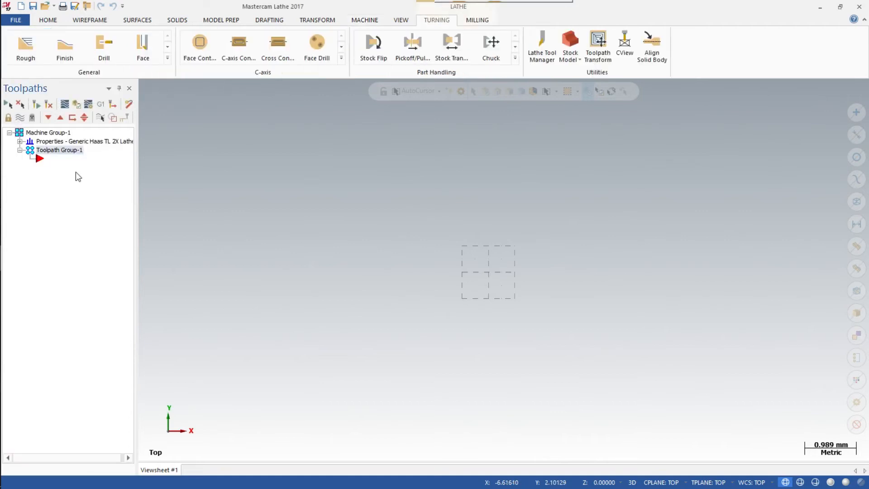
pyautogui.moveTo(439, 175)
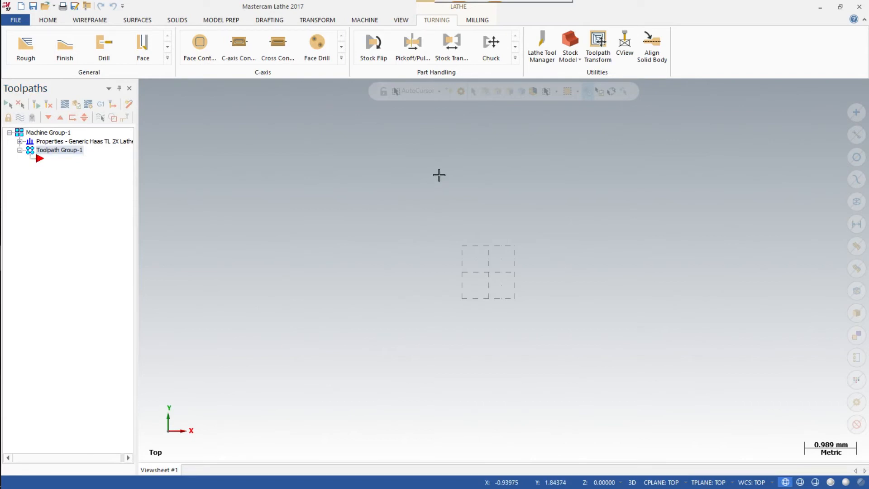
pyautogui.moveTo(442, 157)
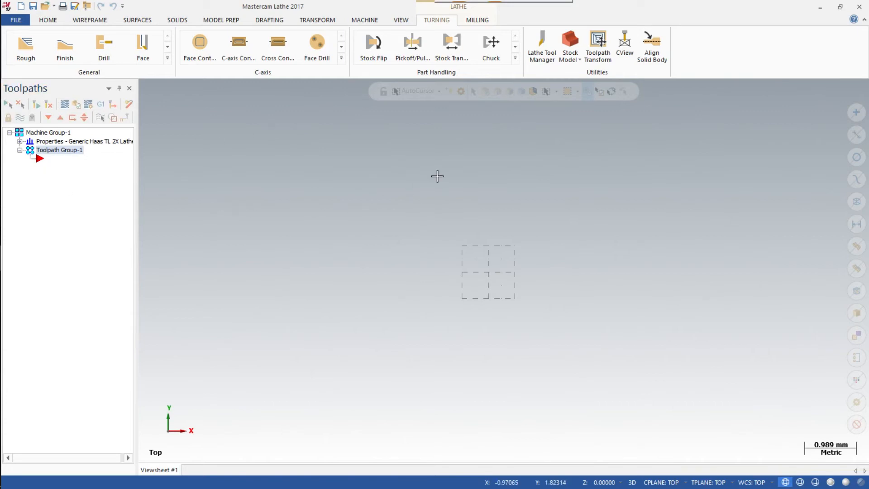
pyautogui.click(400, 19)
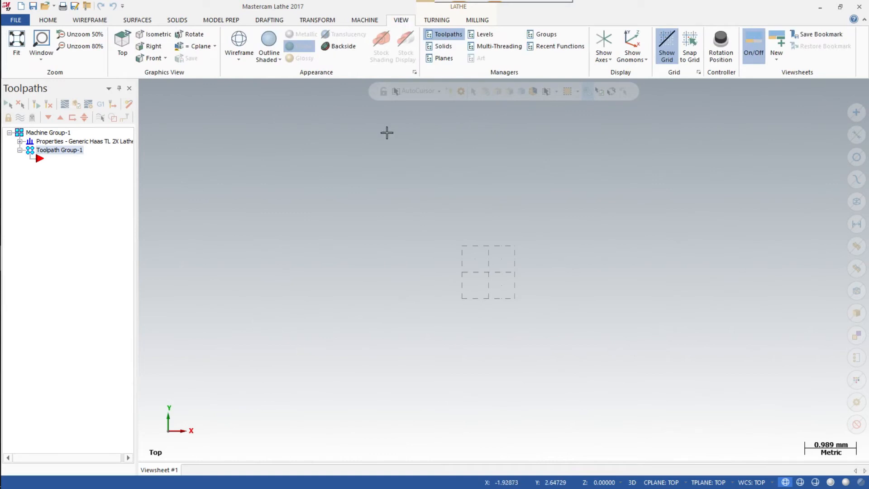
pyautogui.moveTo(386, 133)
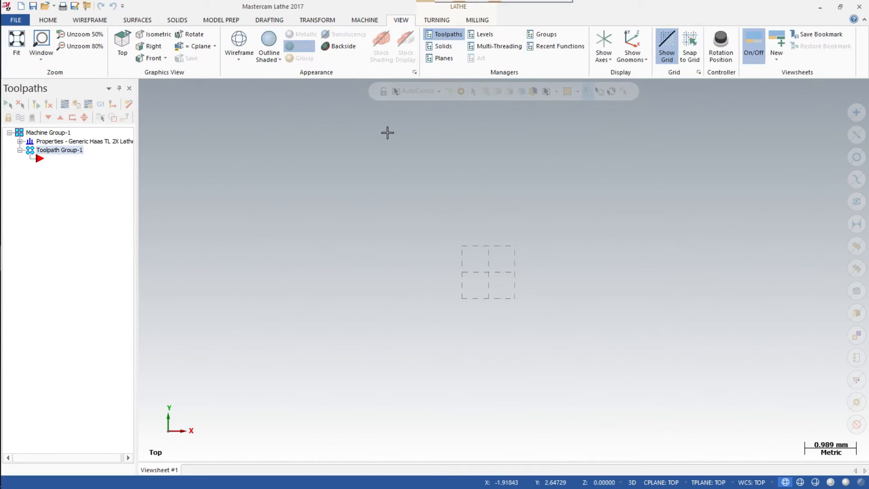
pyautogui.moveTo(435, 111)
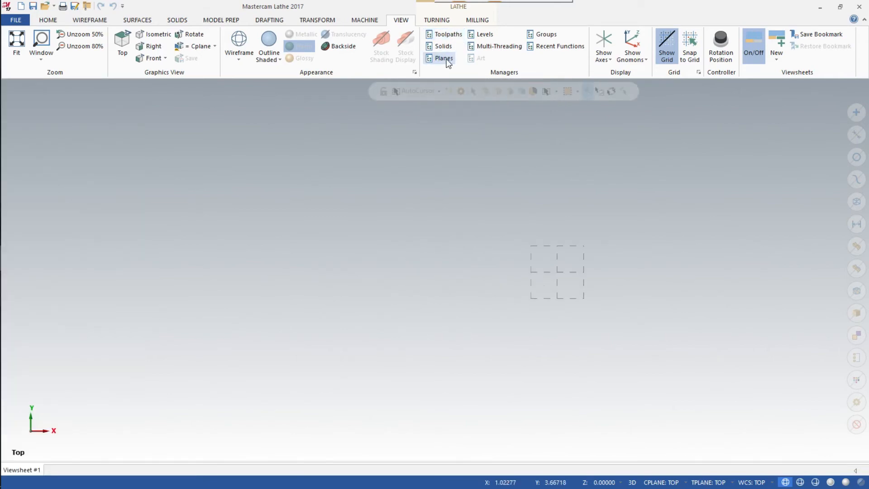
# Open the Planes manager, choose +D+Z from the lathe plane dropdown, and select its row
pyautogui.click(443, 58)
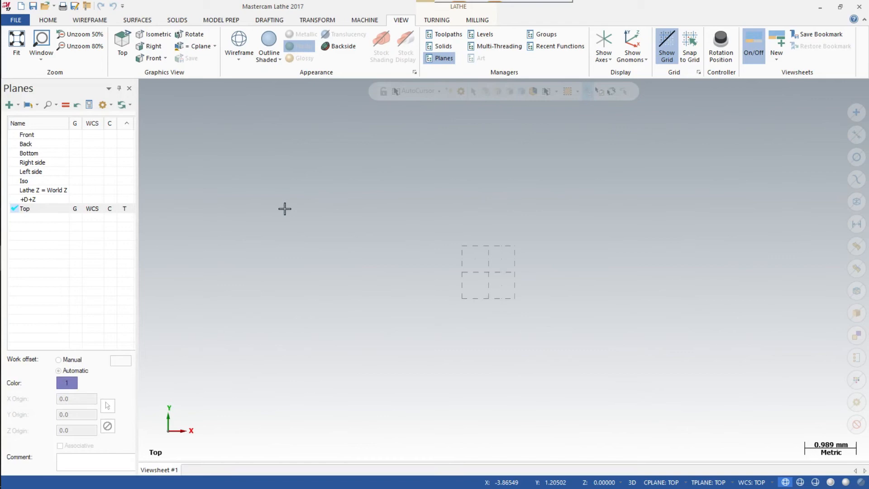
pyautogui.moveTo(239, 212)
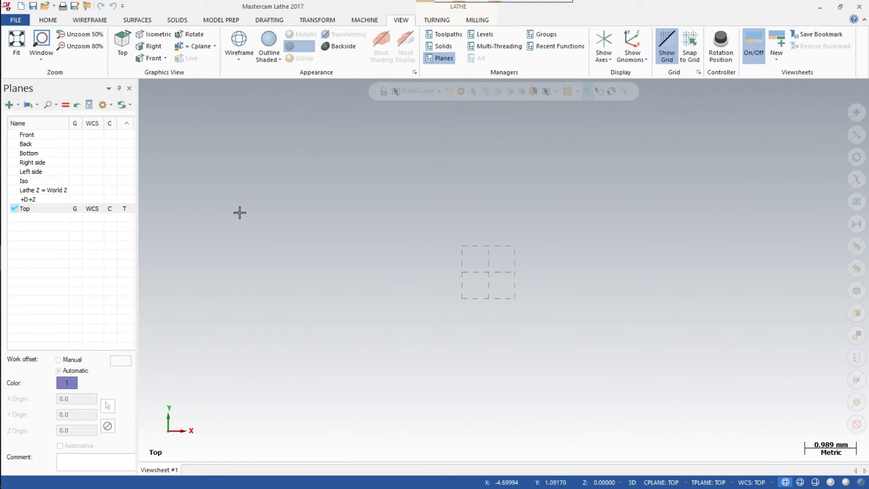
pyautogui.moveTo(154, 155)
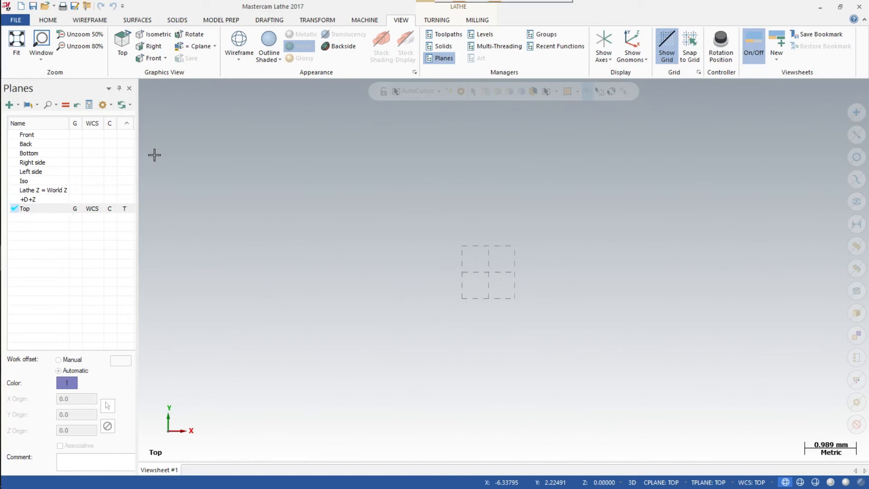
pyautogui.moveTo(111, 160)
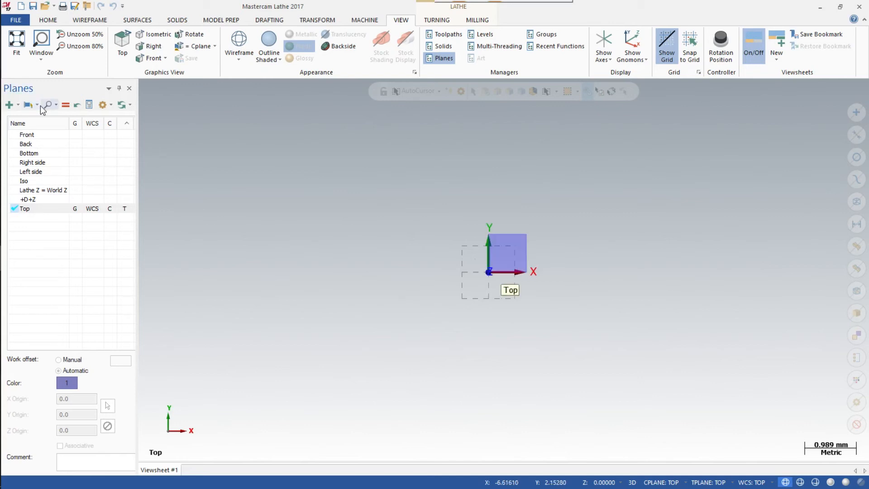
pyautogui.moveTo(30, 104)
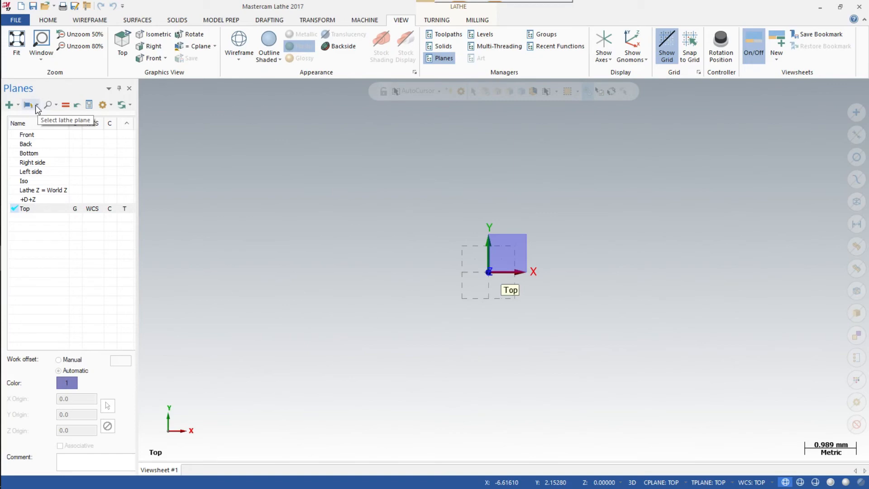
pyautogui.click(28, 105)
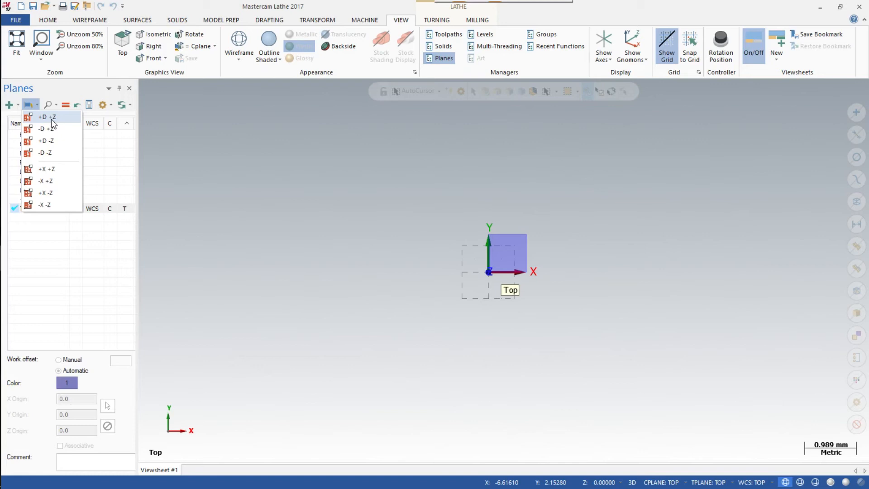
pyautogui.click(35, 105)
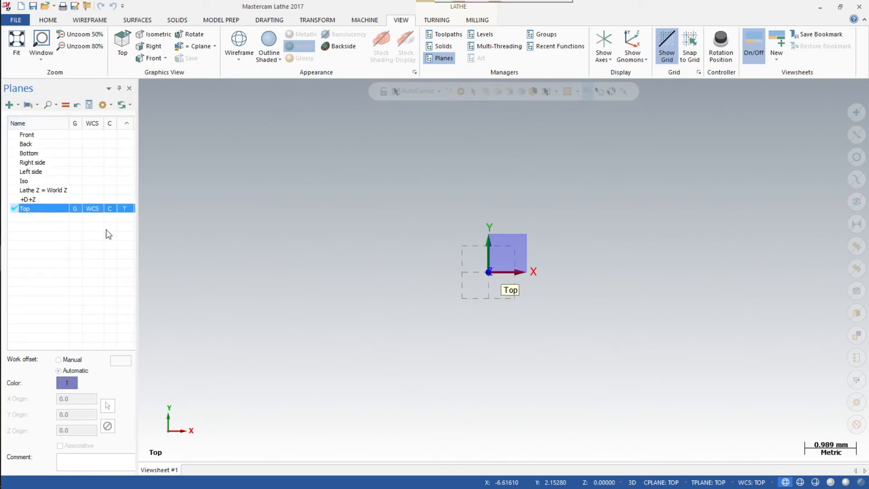
pyautogui.moveTo(55, 203)
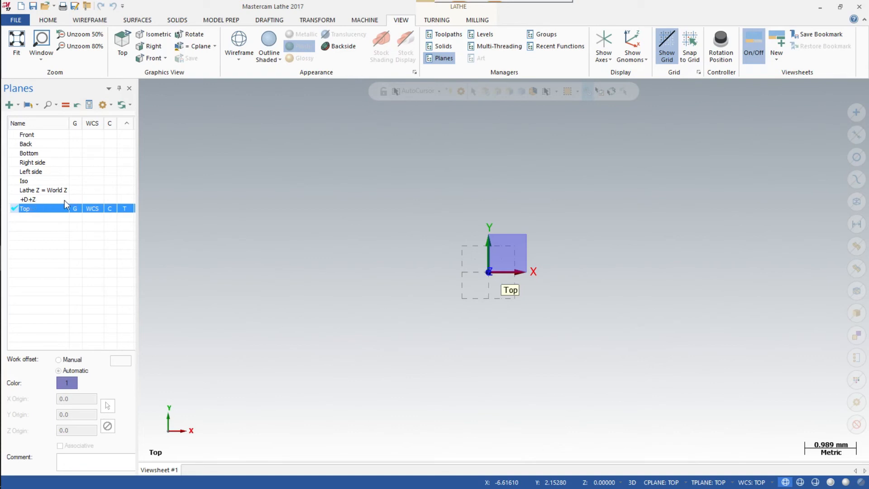
pyautogui.click(33, 199)
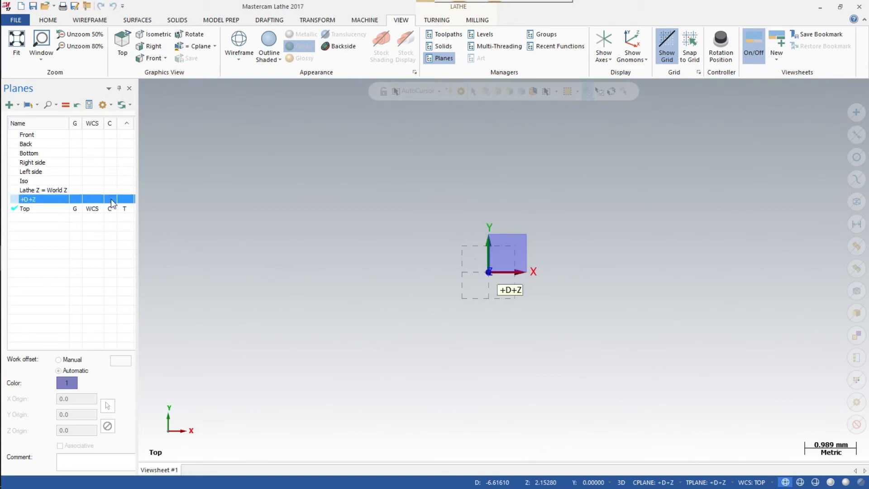
# Click the C column of the +D+Z row to set Cplane and Tplane
pyautogui.click(124, 199)
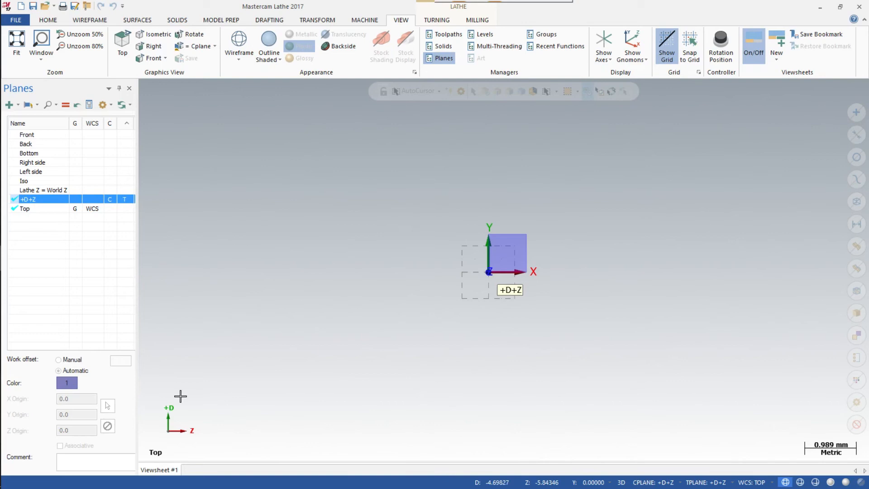
pyautogui.moveTo(165, 441)
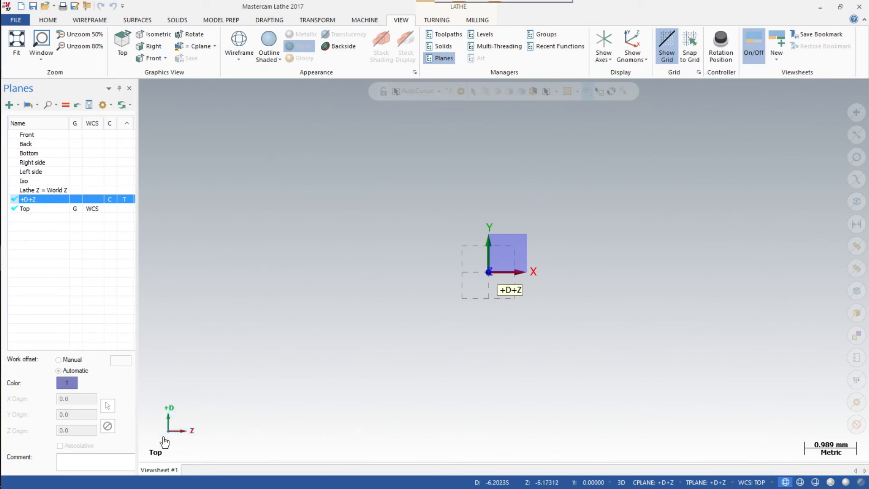
pyautogui.moveTo(480, 394)
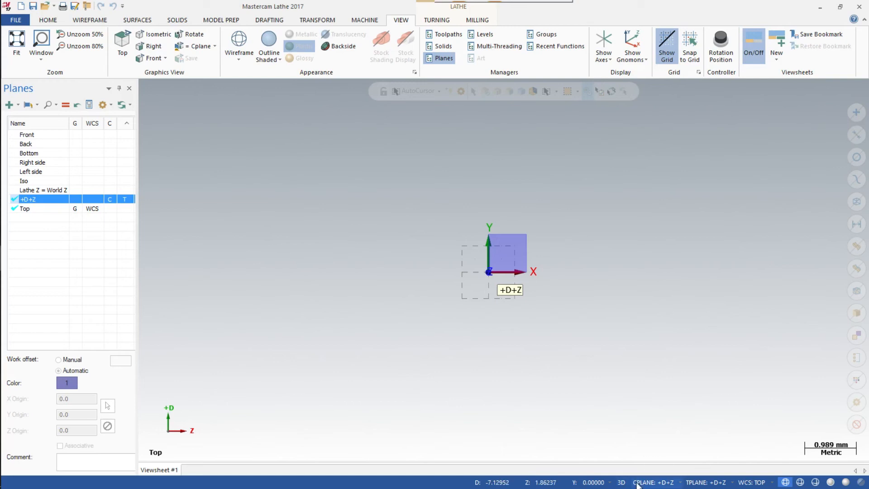
pyautogui.moveTo(653, 481)
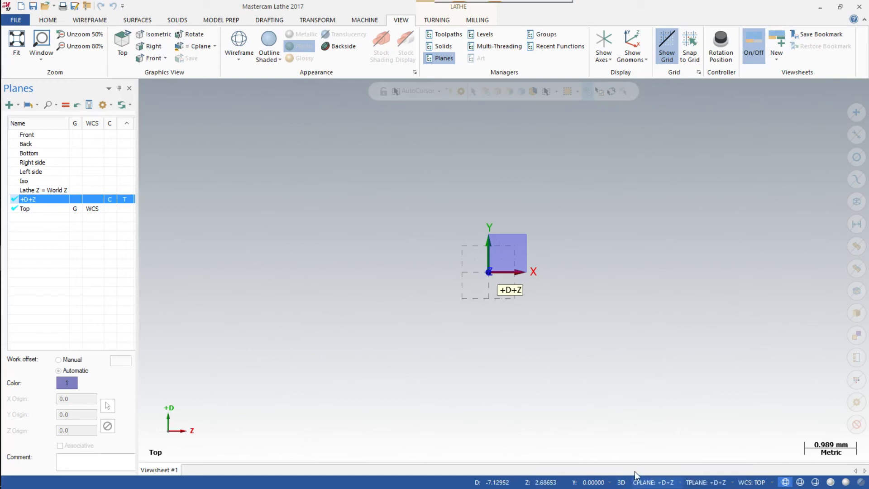
pyautogui.moveTo(672, 476)
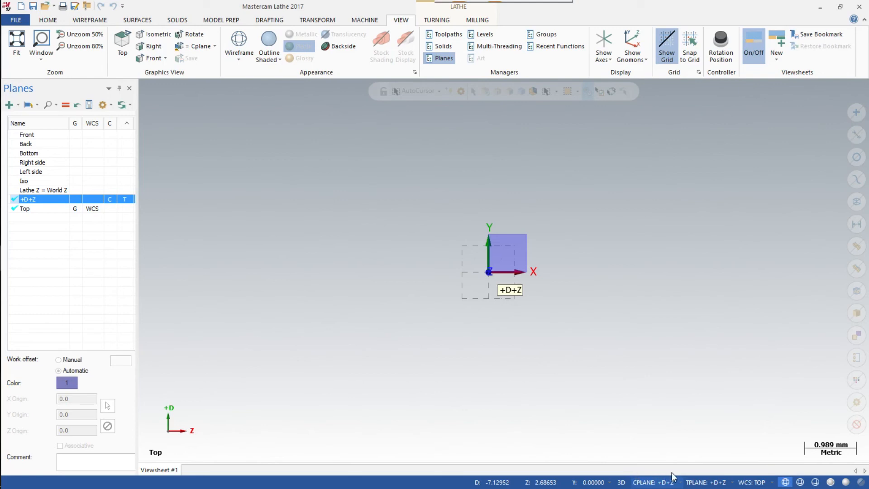
pyautogui.moveTo(697, 478)
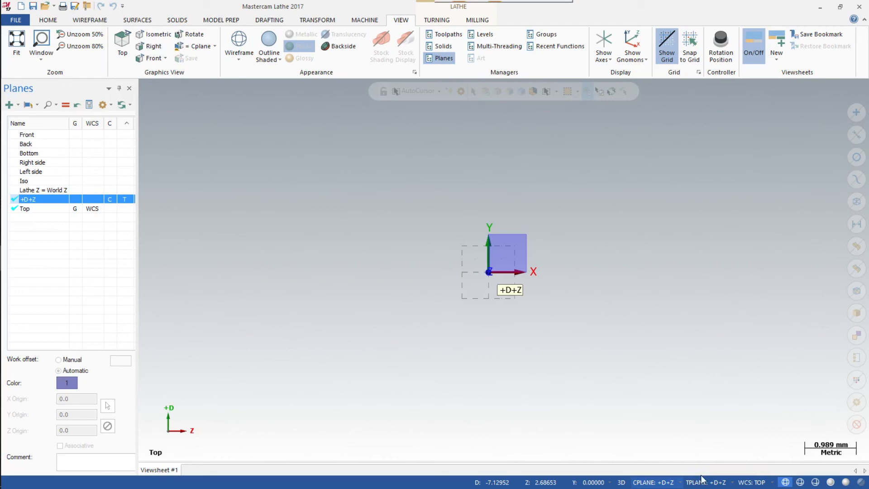
pyautogui.moveTo(761, 477)
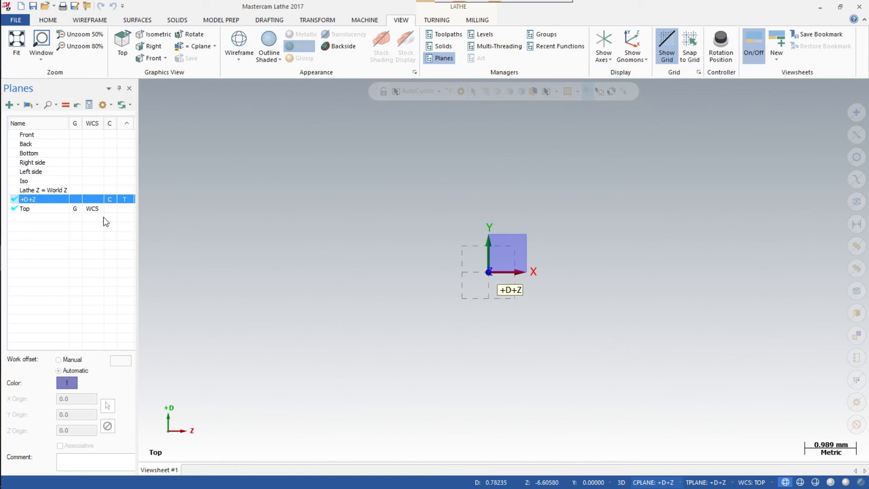
pyautogui.moveTo(405, 46)
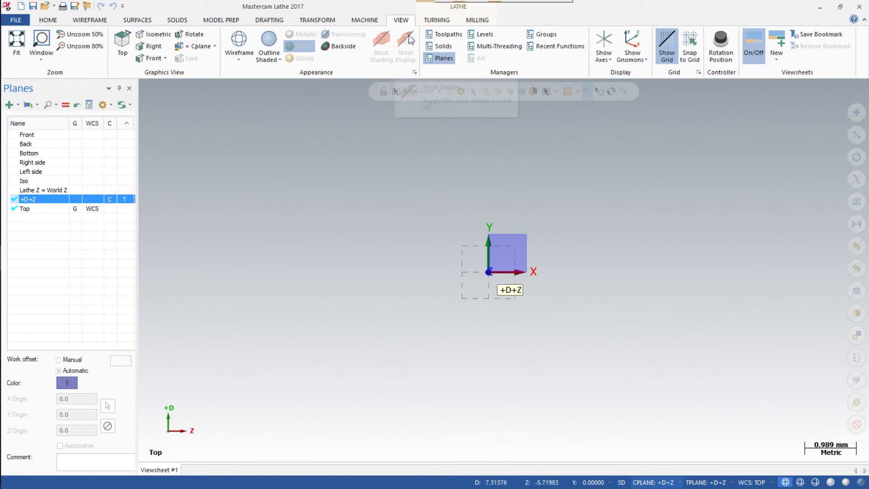
# Dock Toolpaths beside Planes and switch between the two tabs, ending on Planes
pyautogui.click(448, 34)
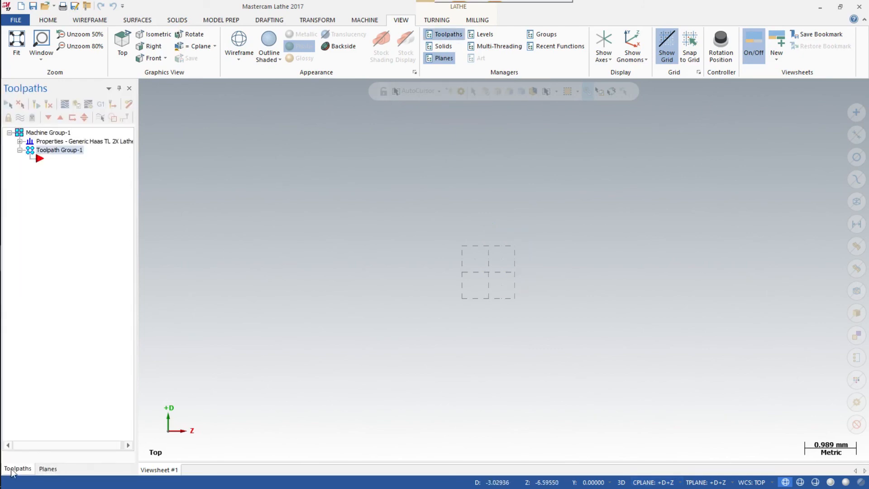
pyautogui.click(48, 468)
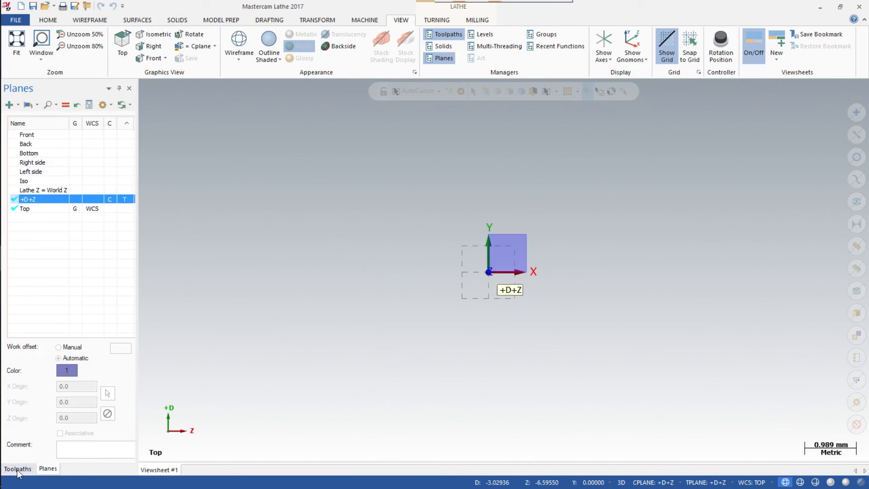
pyautogui.click(17, 469)
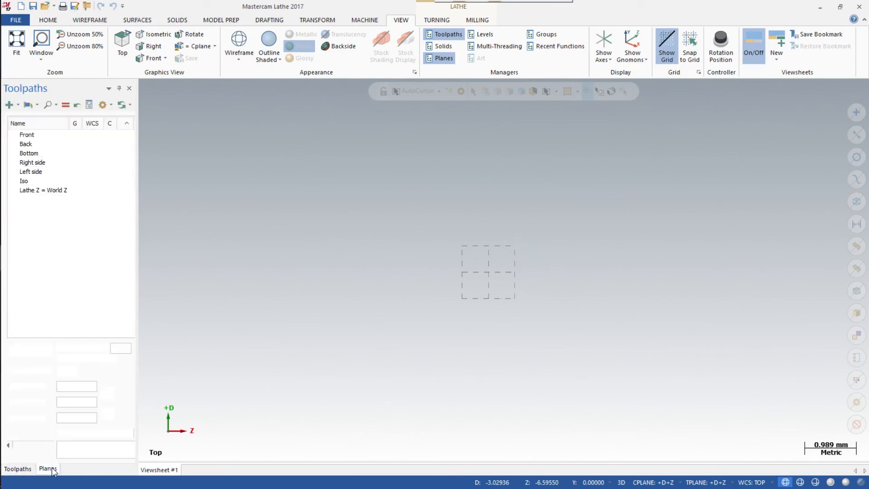
pyautogui.click(47, 468)
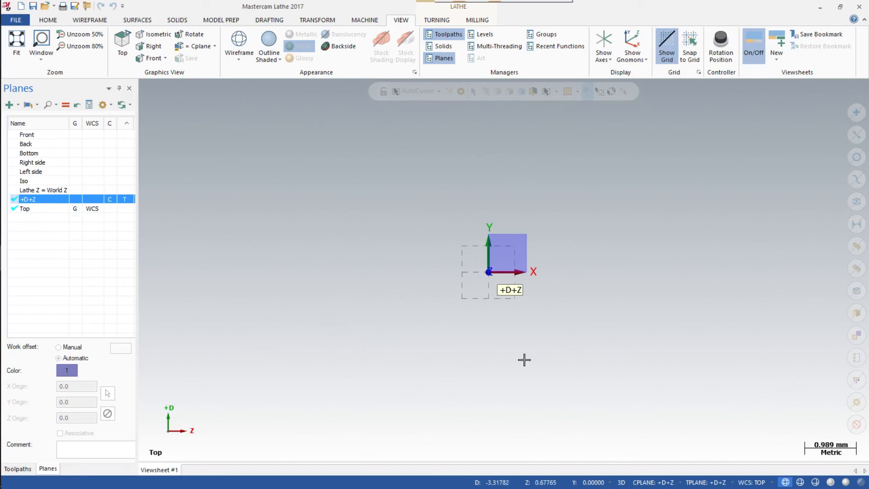
pyautogui.moveTo(609, 305)
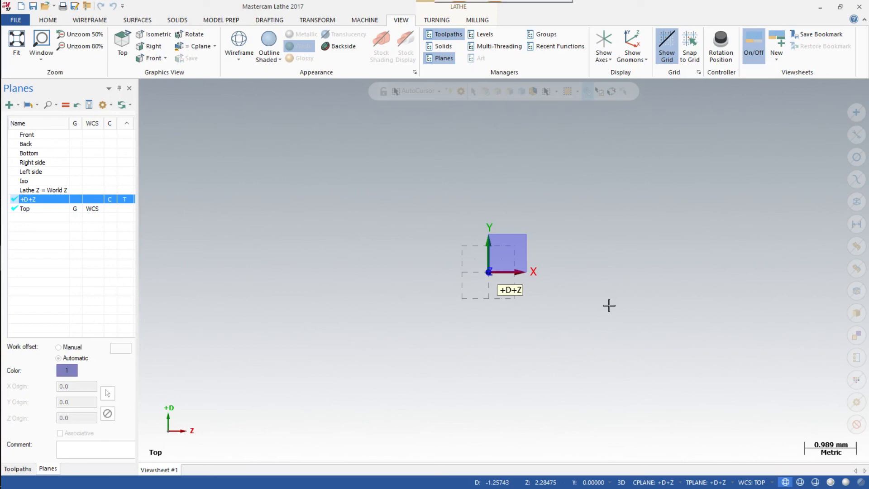
pyautogui.moveTo(609, 301)
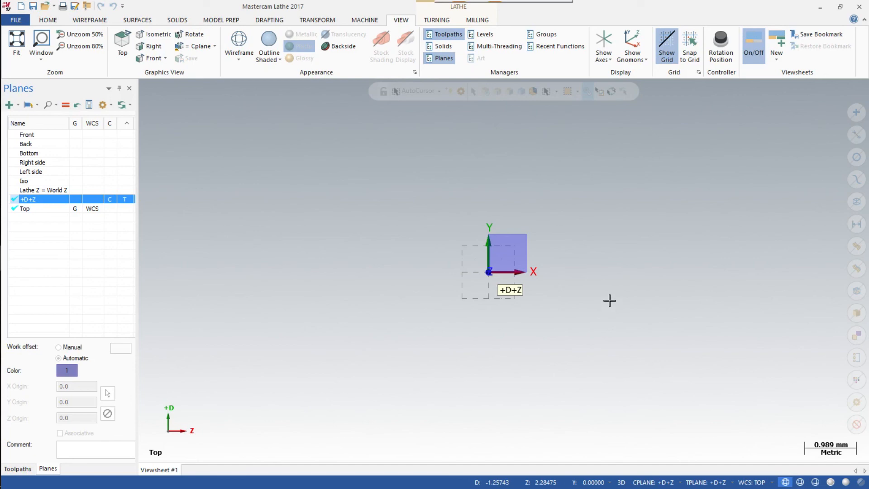
pyautogui.moveTo(603, 225)
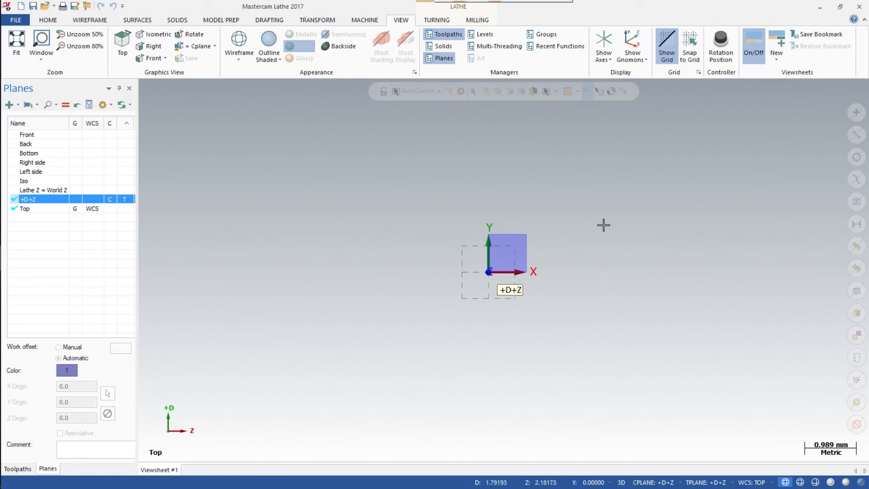